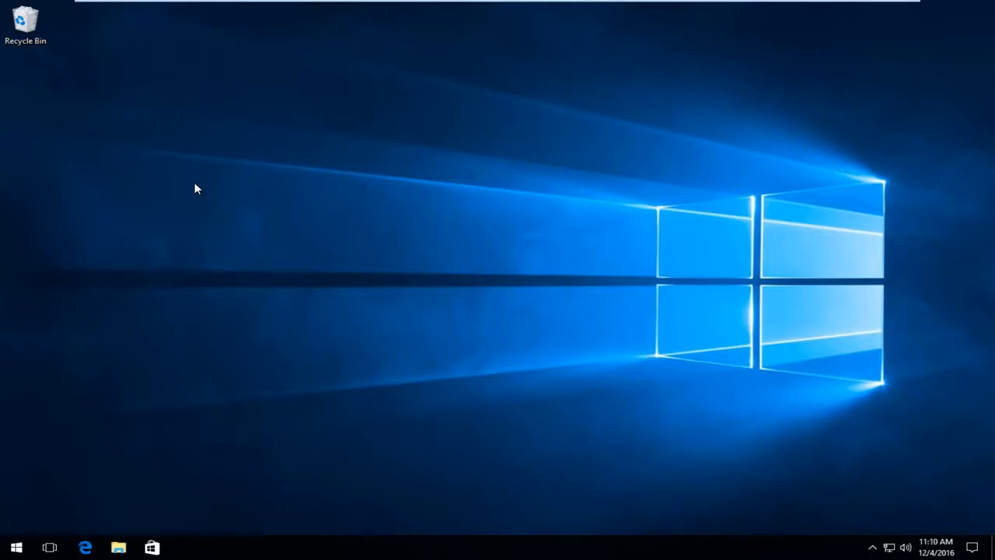
pyautogui.moveTo(76, 437)
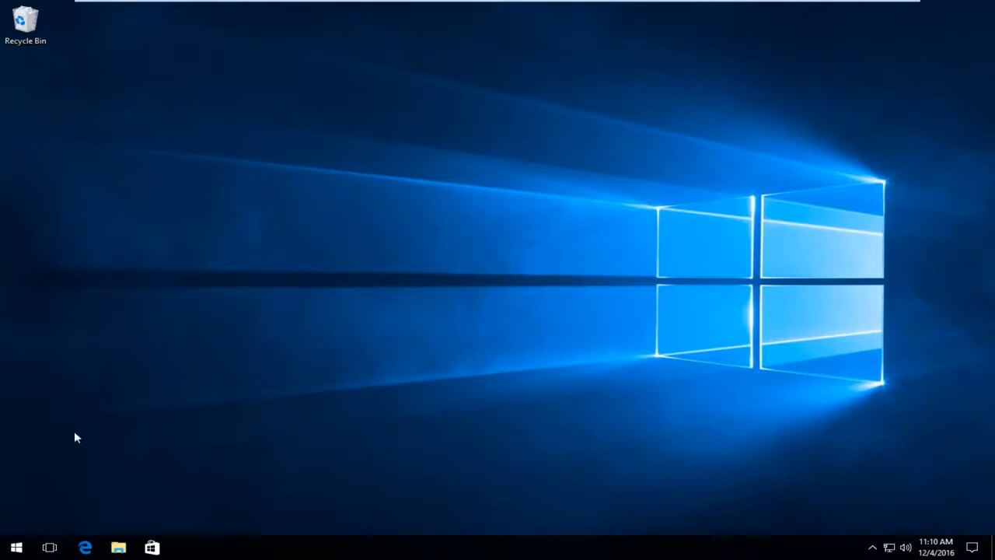
# Bring up the Start menu to reach Settings
pyautogui.click(16, 547)
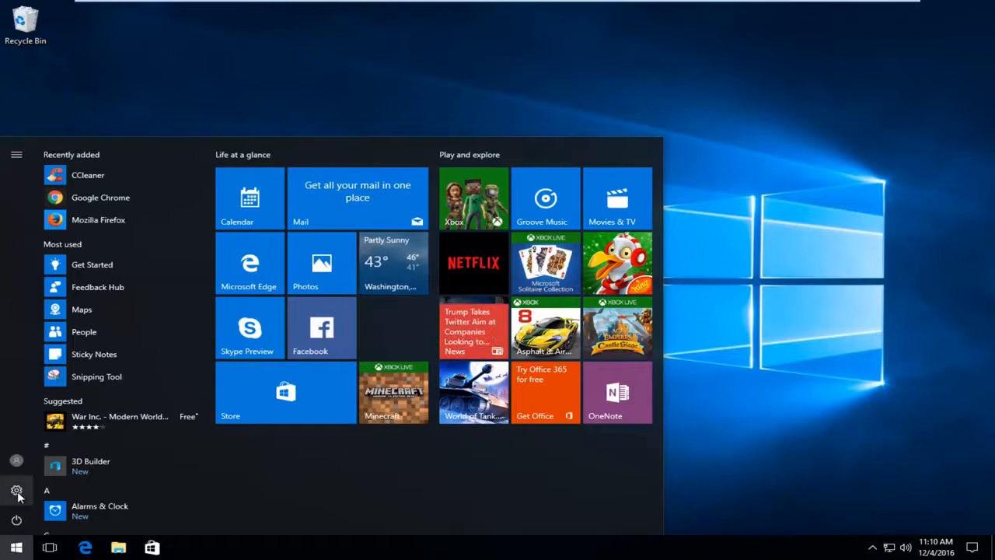
pyautogui.moveTo(15, 491)
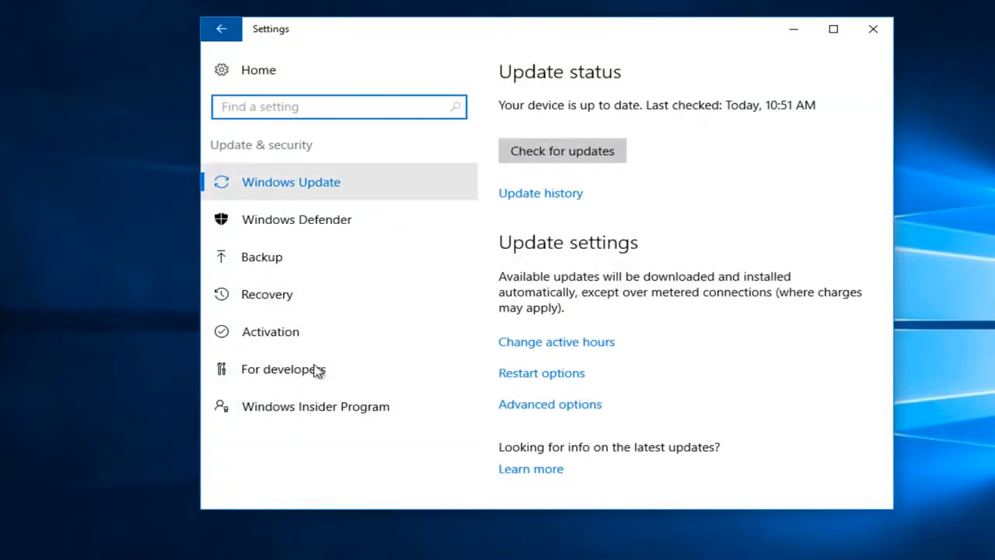
pyautogui.moveTo(283, 368)
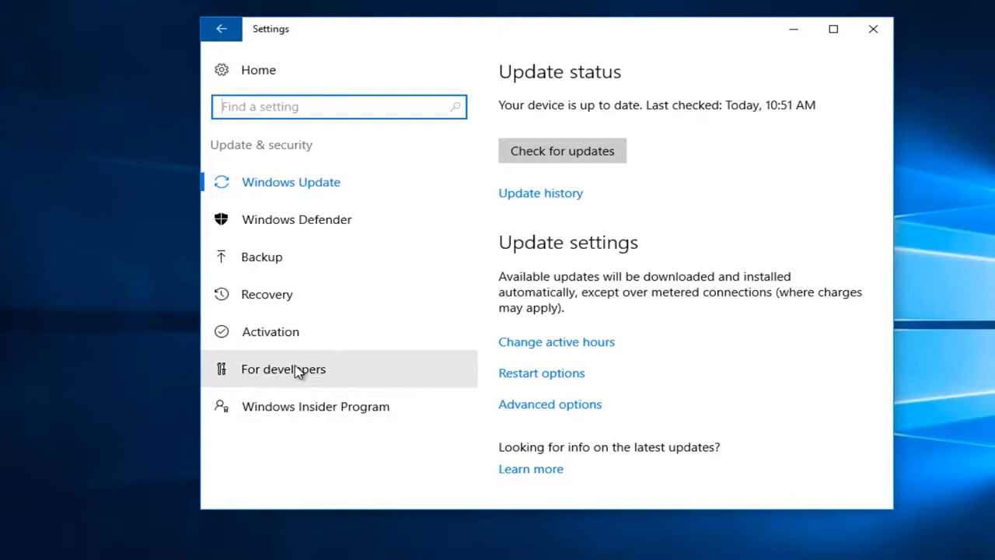
# Show the For developers page scrolled to its Remote Desktop section with Sideload apps selected
pyautogui.click(283, 368)
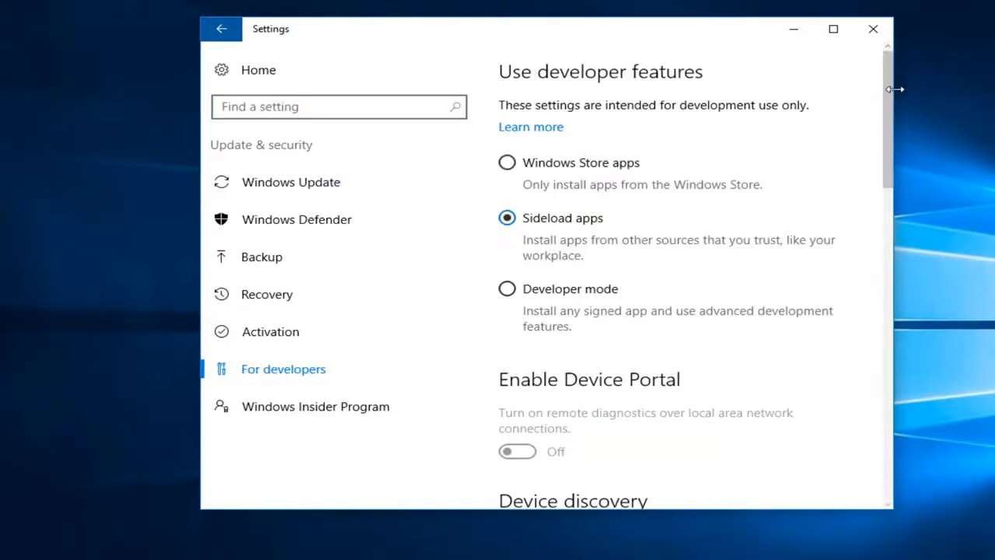
pyautogui.scroll(-3)
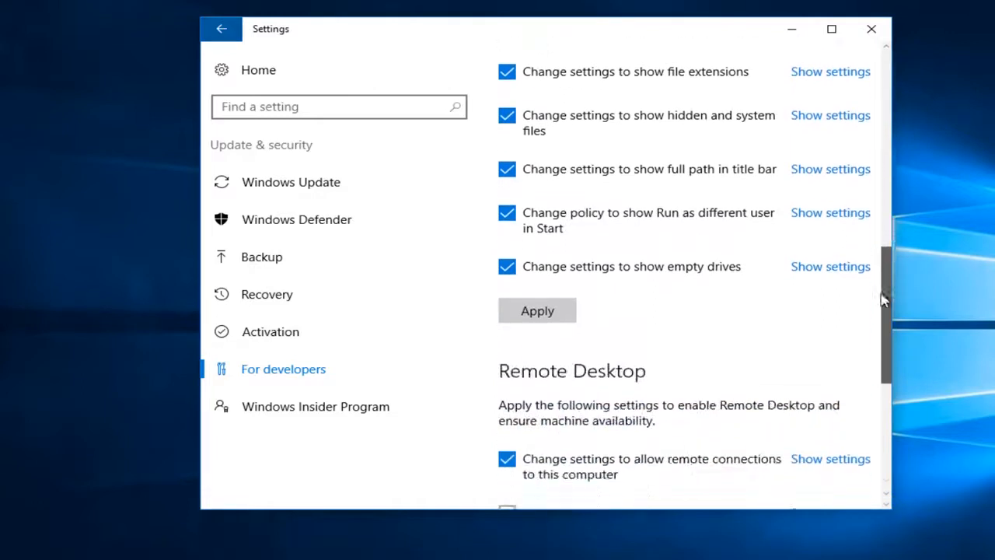
pyautogui.scroll(-3)
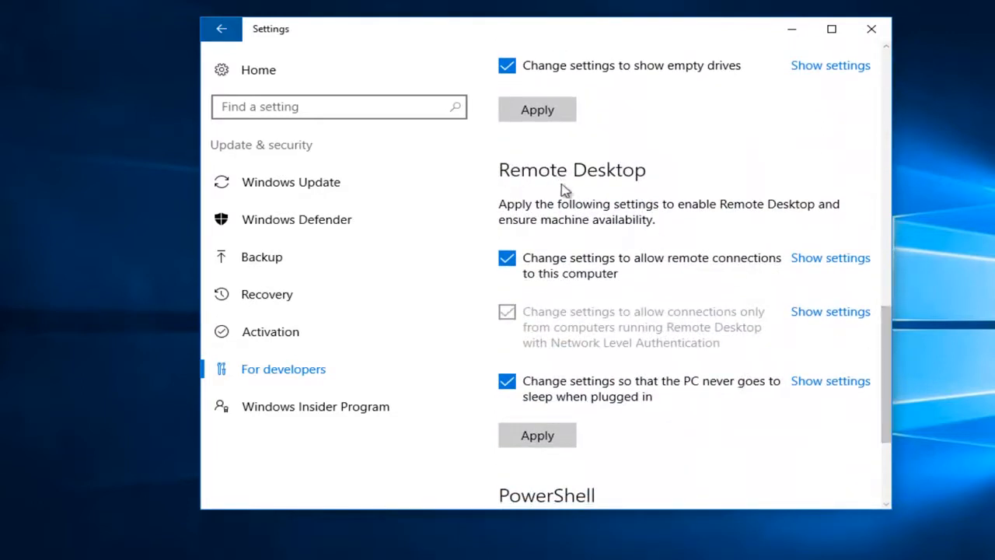
pyautogui.click(507, 258)
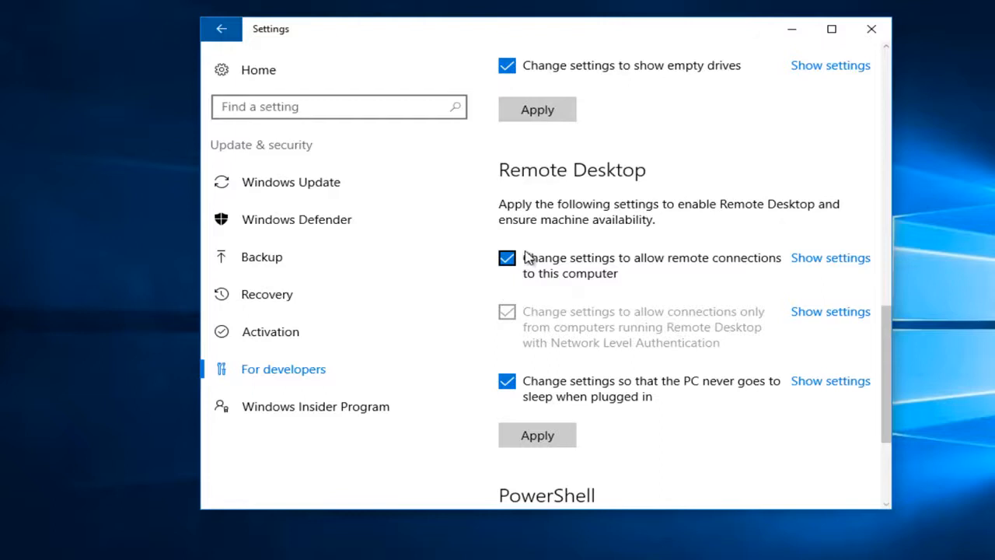
pyautogui.click(507, 259)
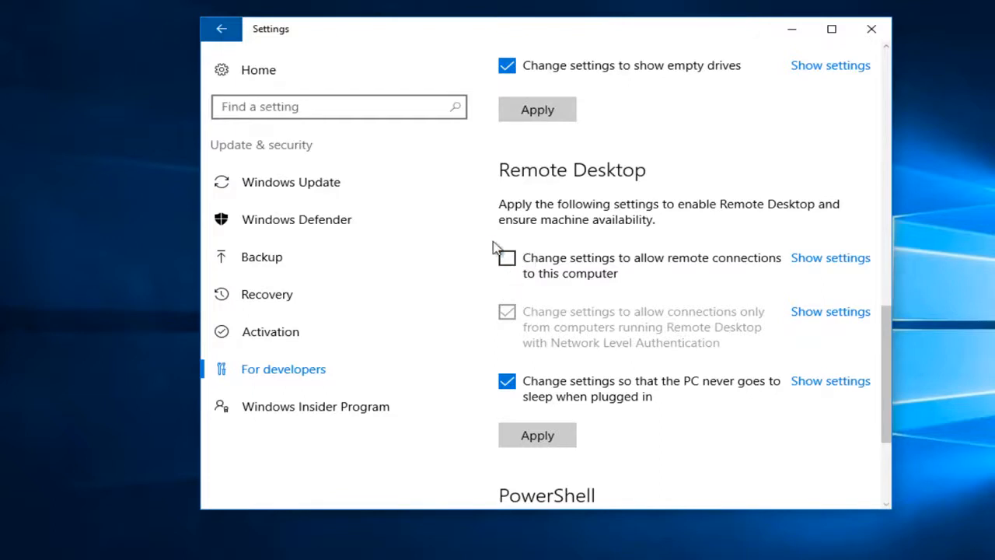
pyautogui.click(507, 258)
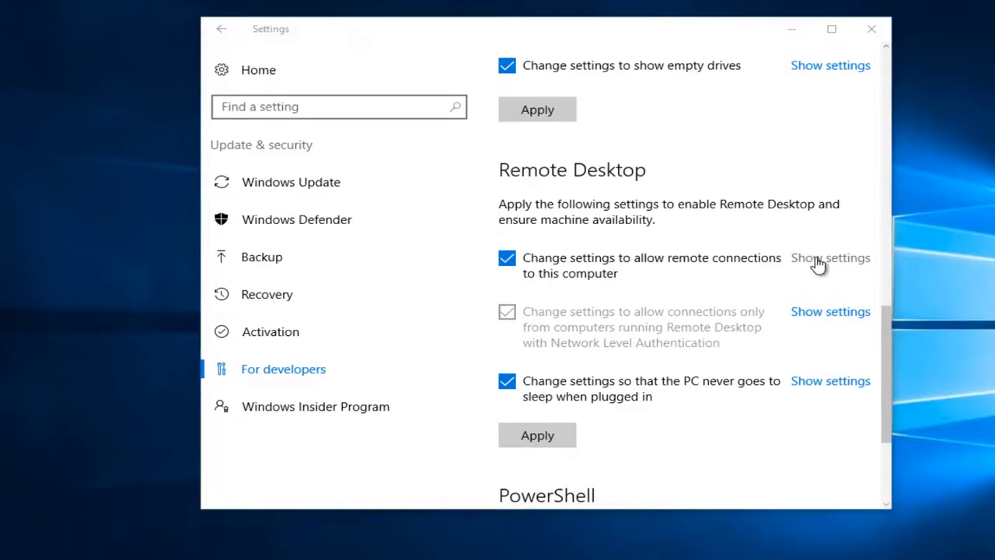
pyautogui.click(830, 258)
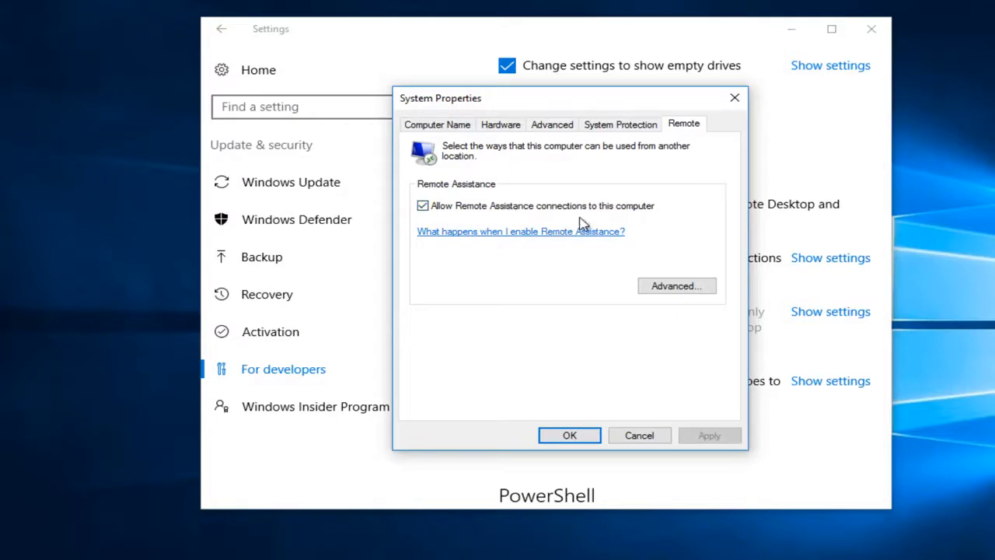
pyautogui.moveTo(233, 180)
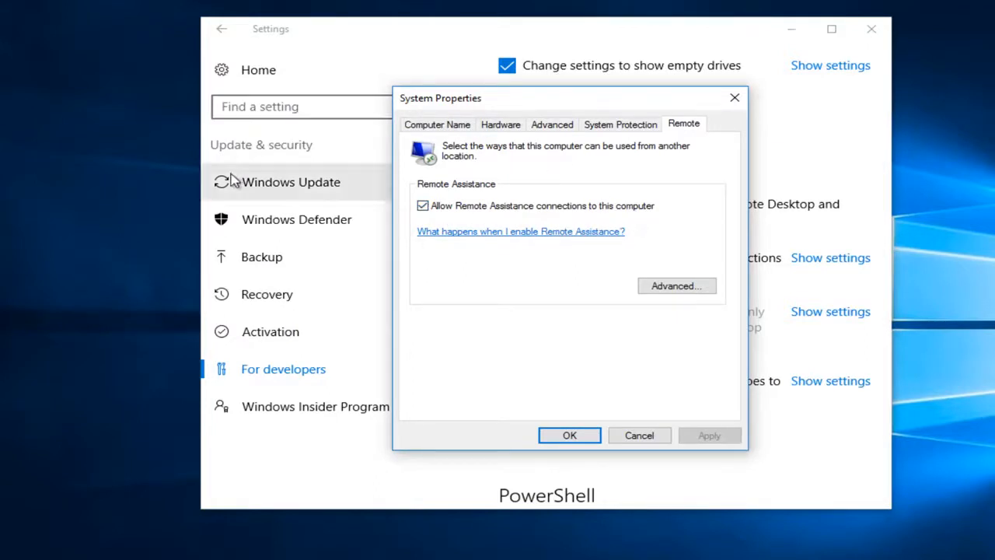
pyautogui.moveTo(672, 219)
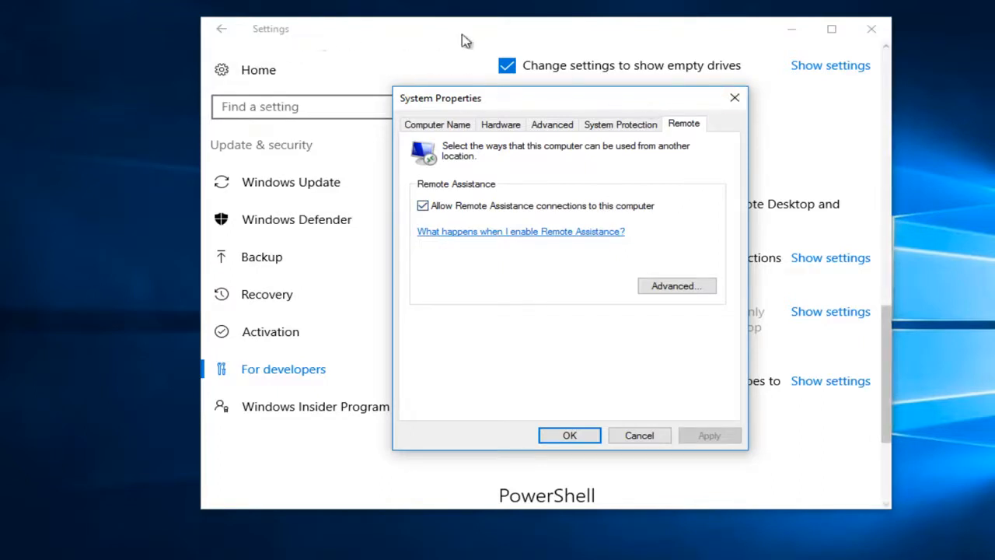
pyautogui.click(569, 435)
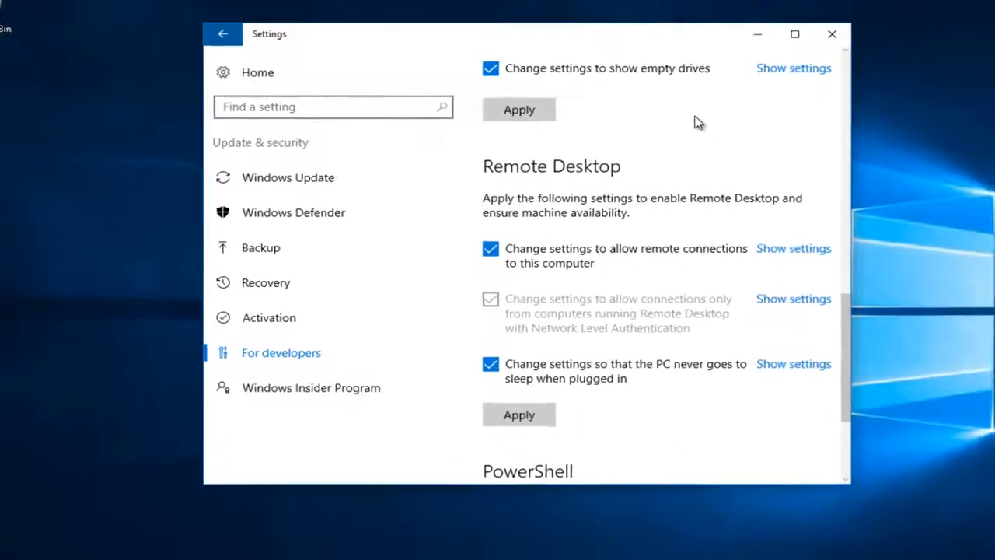